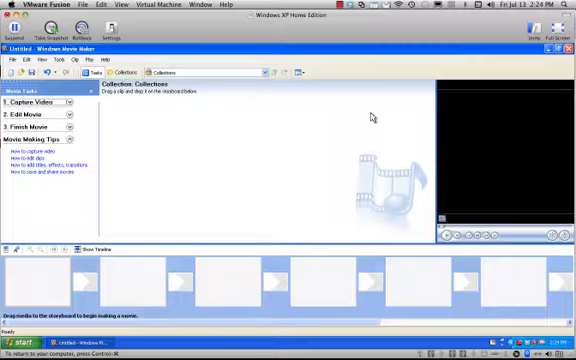
mouse_move(368, 120)
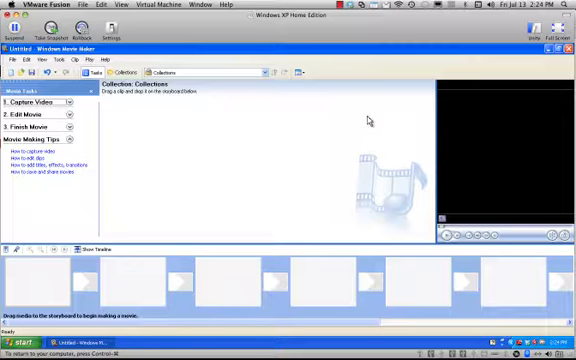
mouse_move(366, 124)
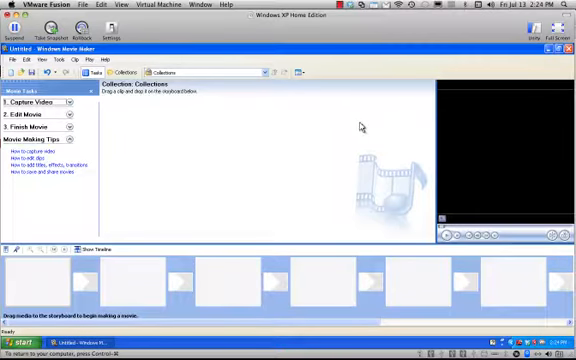
mouse_move(360, 128)
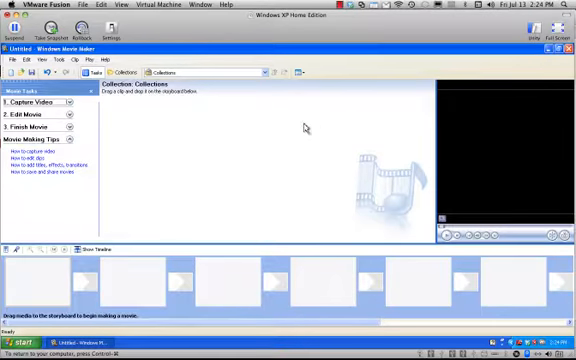
mouse_move(308, 128)
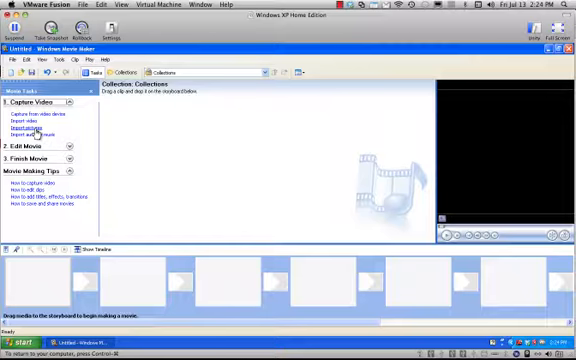
- Import the three slide pictures into the collection via the Import pictures dialog
left_click(30, 128)
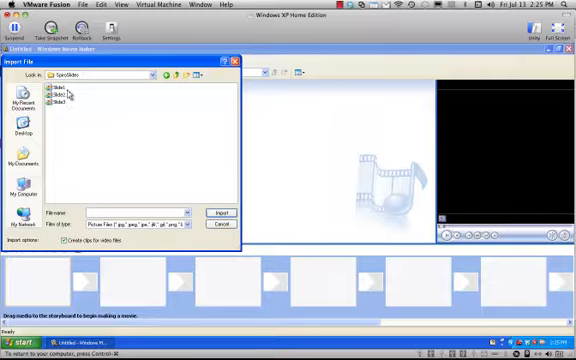
mouse_move(70, 88)
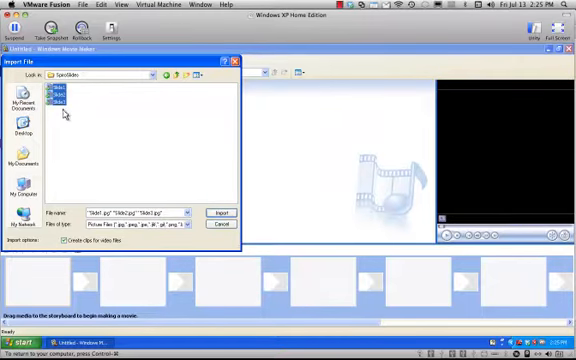
left_click(226, 212)
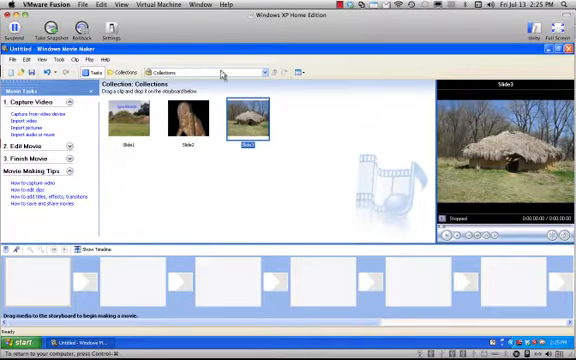
mouse_move(248, 118)
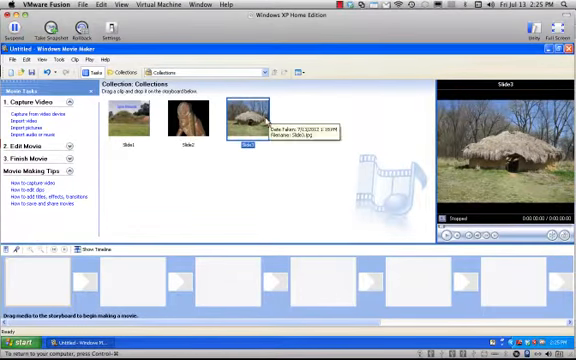
mouse_move(148, 164)
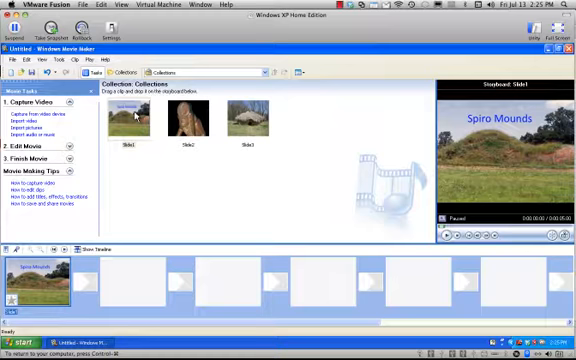
- Add the next slide after the Spiro Mounds title slide onto the storyboard
left_click(188, 120)
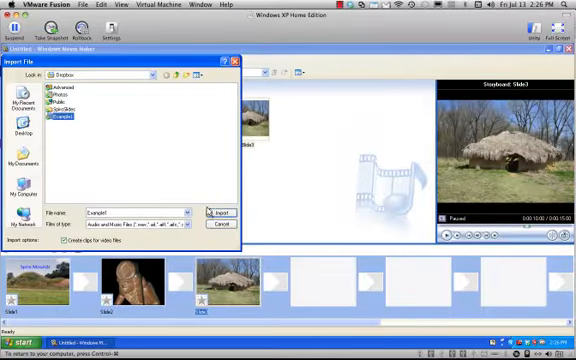
- Import the narration audio file into the collection
left_click(226, 212)
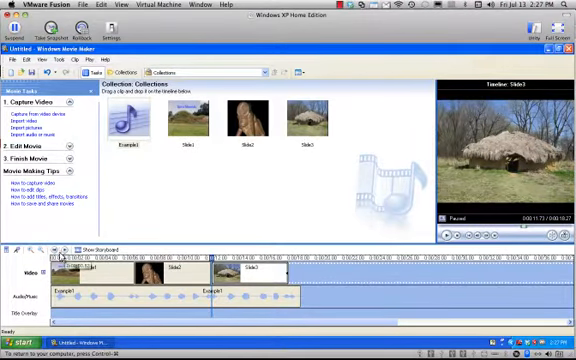
mouse_move(62, 260)
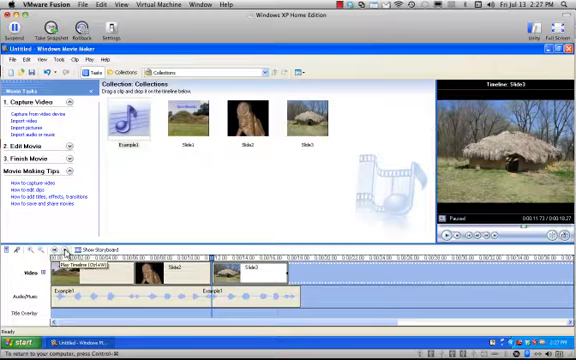
- Select a slide clip on the Video track to stretch its duration to the narration
left_click(448, 234)
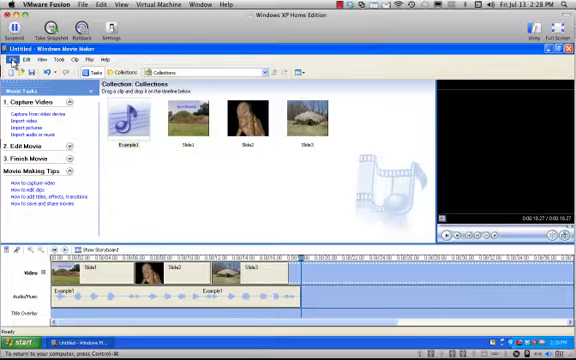
- Choose Save Movie File from the File menu to launch the Save Movie Wizard
left_click(12, 60)
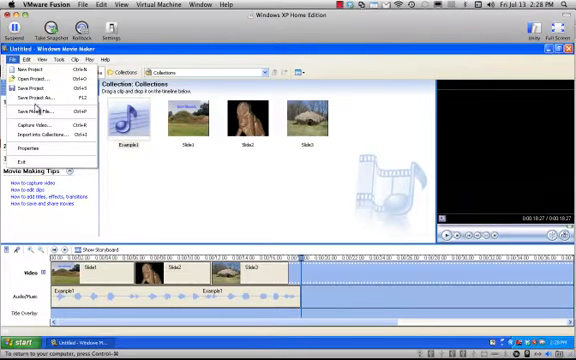
mouse_move(36, 116)
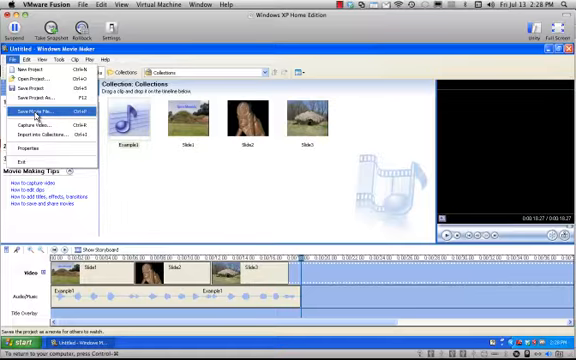
left_click(36, 110)
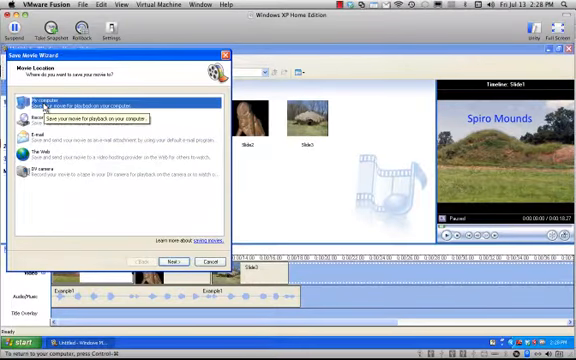
mouse_move(64, 220)
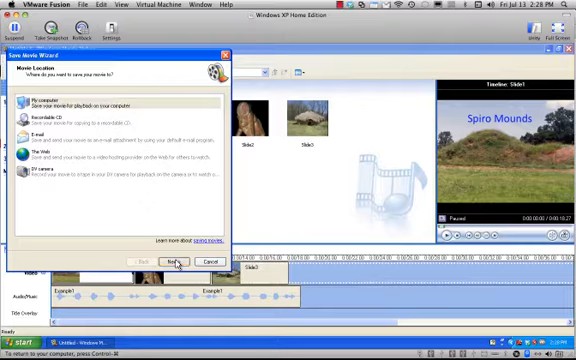
- Save the movie on this computer and pick the Desktop as the destination folder
left_click(172, 262)
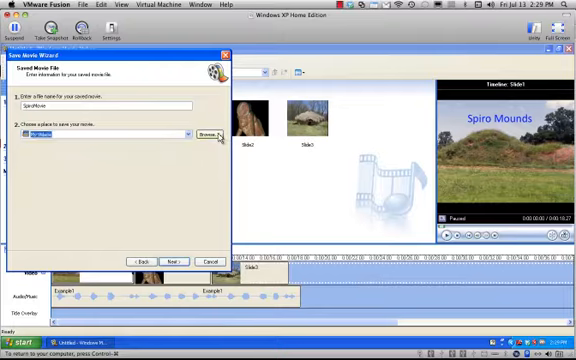
left_click(186, 132)
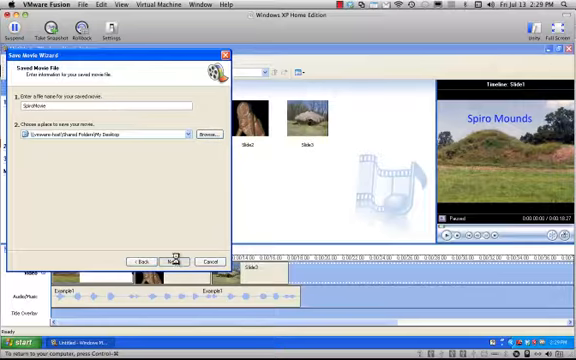
- Save the movie to the desktop and finish the wizard once saving completes
left_click(170, 260)
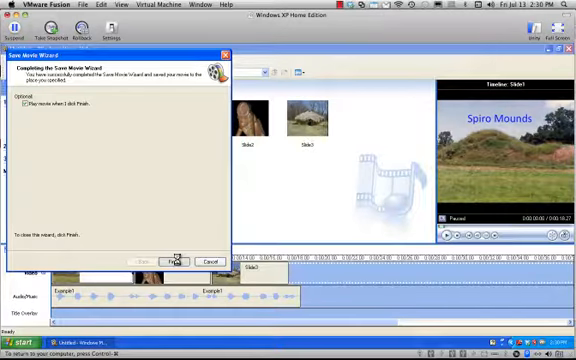
left_click(172, 260)
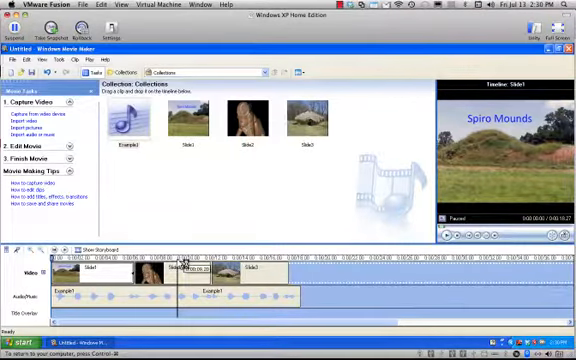